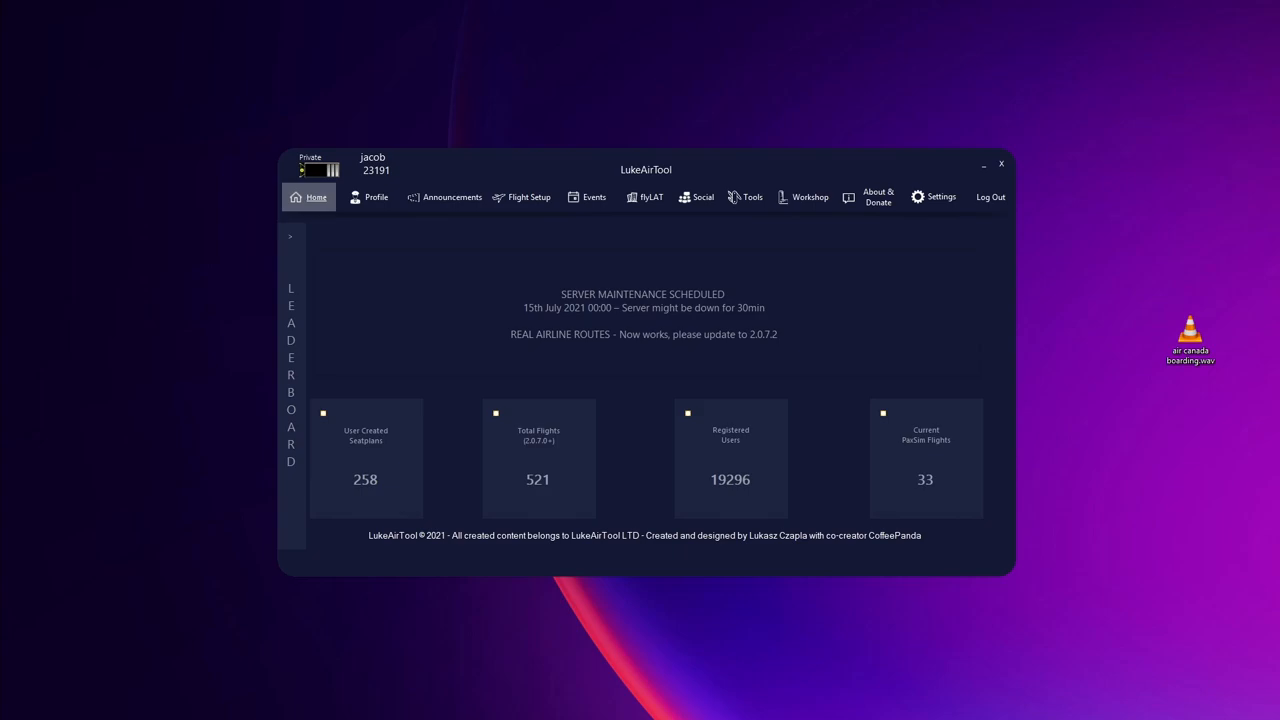
{"action": "mouse_move", "coordinate": [1166, 338]}
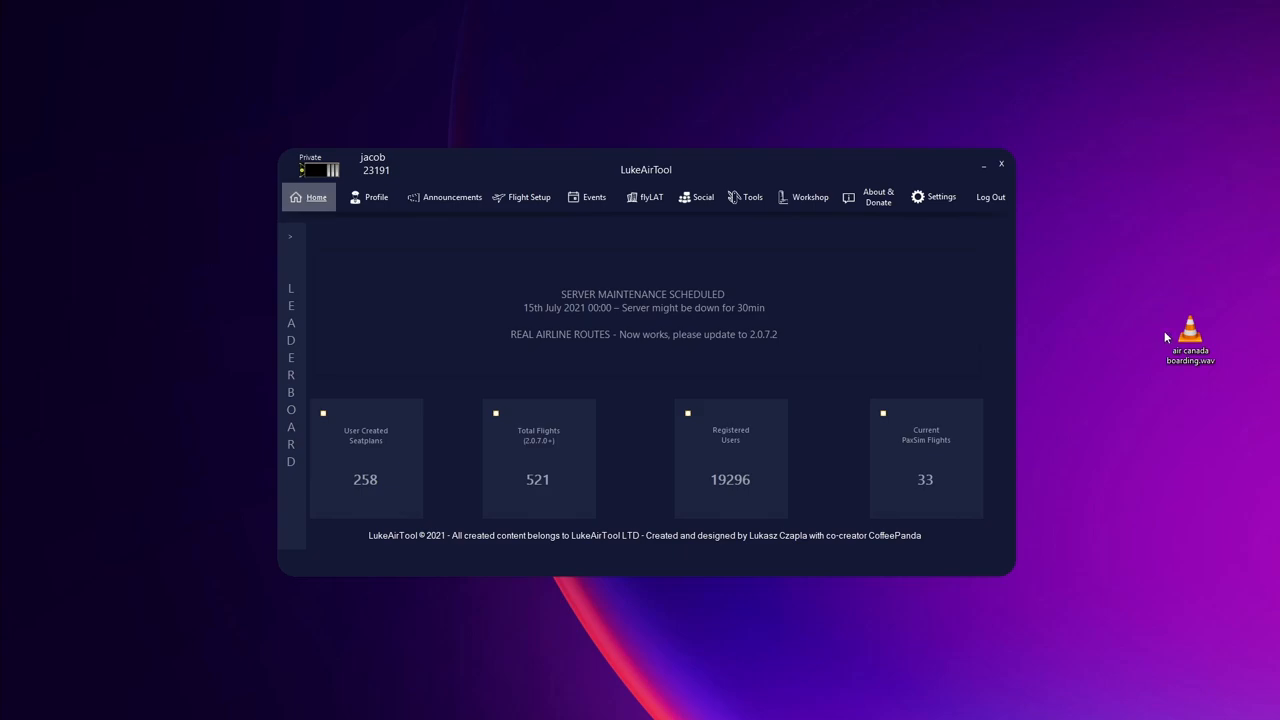
- Launch the Create Custom Audio window from the Tools menu
{"action": "left_click", "coordinate": [752, 197]}
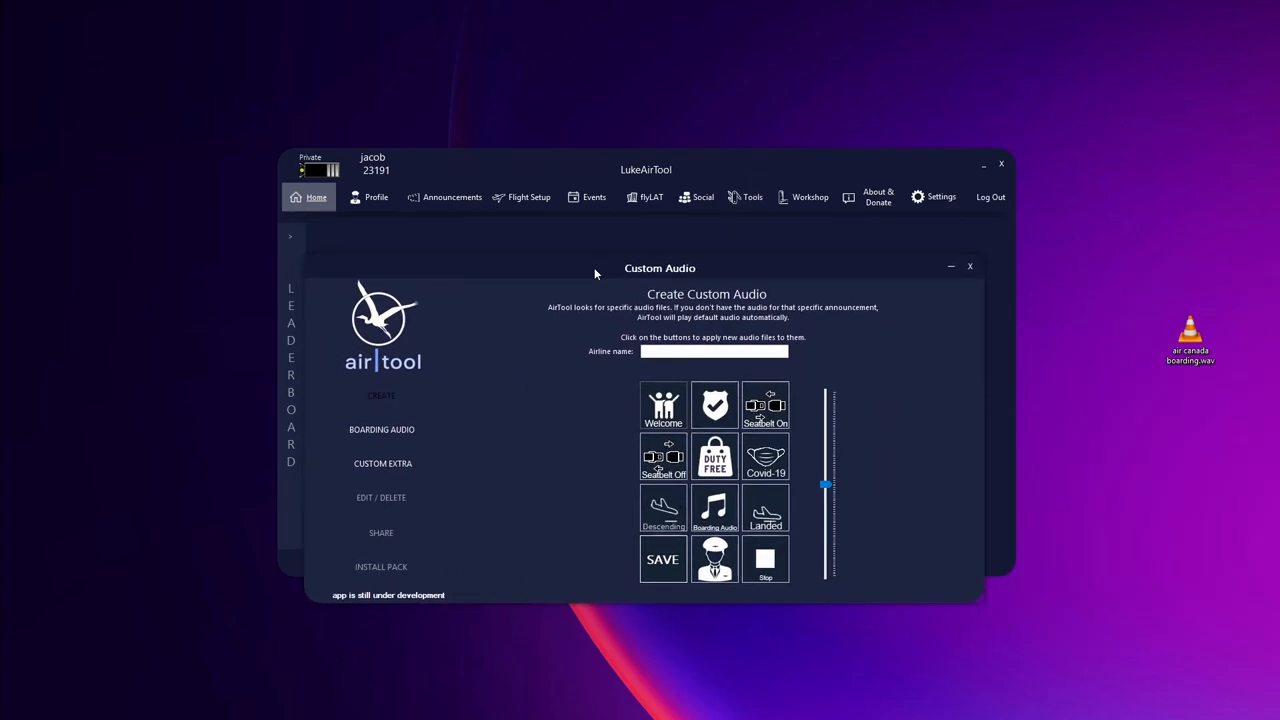
- Start a custom boarding audio setup with AirCanada selected as the airline
{"action": "left_click", "coordinate": [969, 266]}
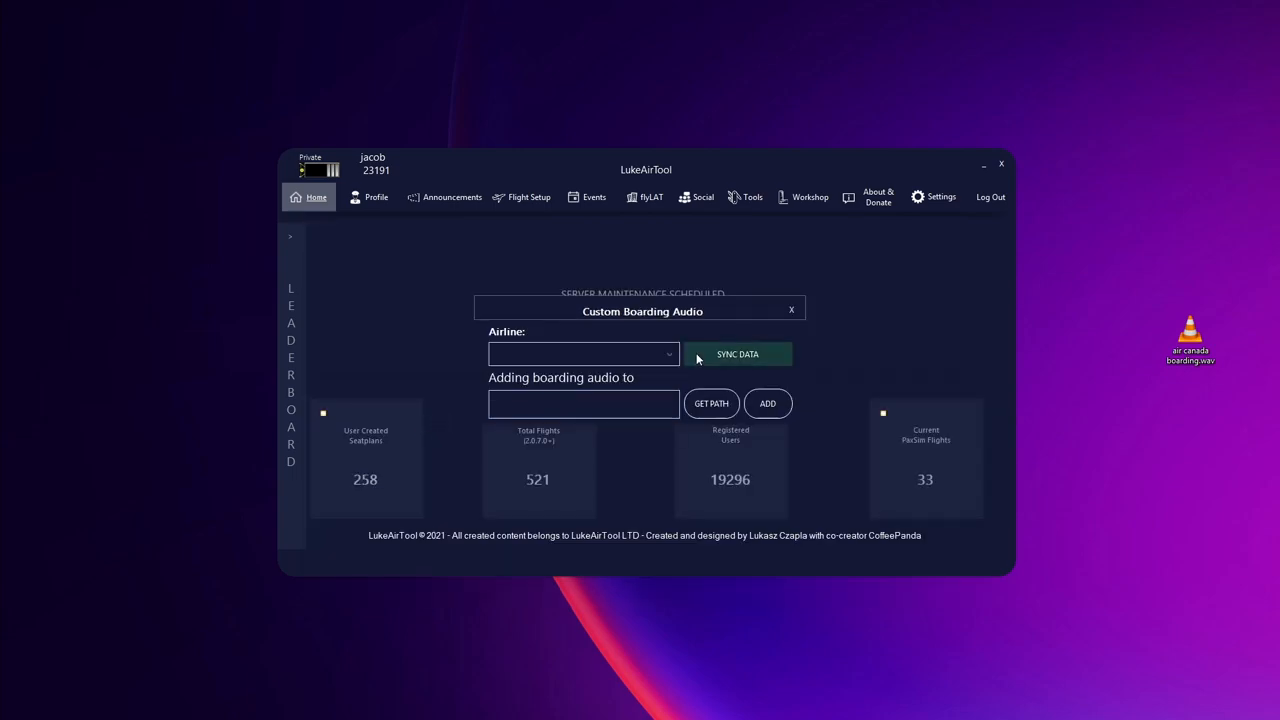
{"action": "left_click", "coordinate": [583, 354]}
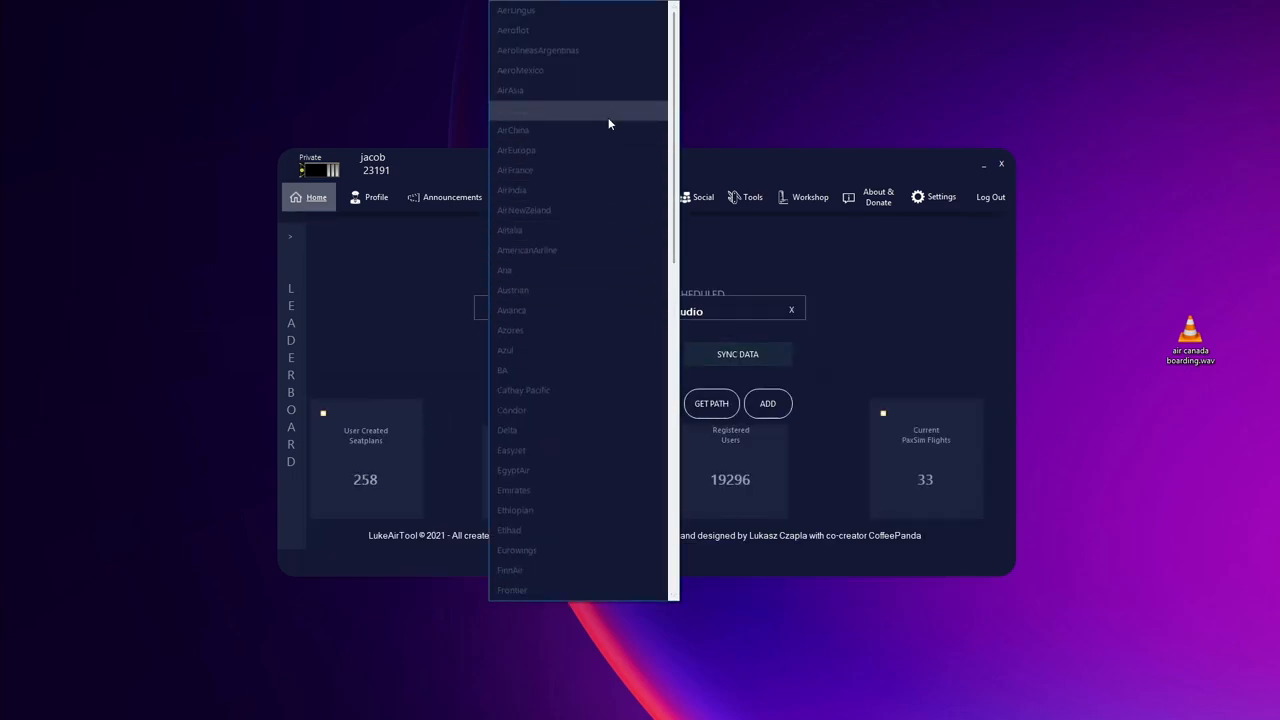
{"action": "left_click", "coordinate": [514, 110]}
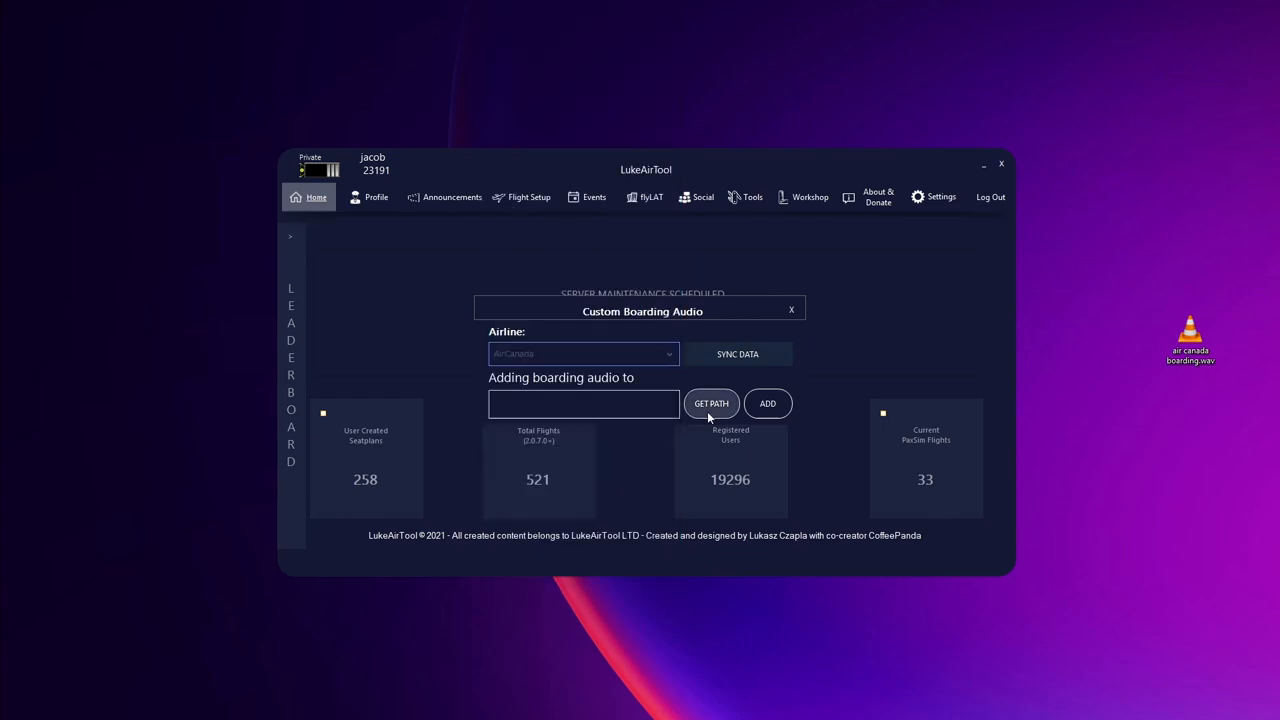
- Add Desktop\air canada boarding.wav as AirCanada's boarding audio and dismiss the confirmation
{"action": "left_click", "coordinate": [710, 403]}
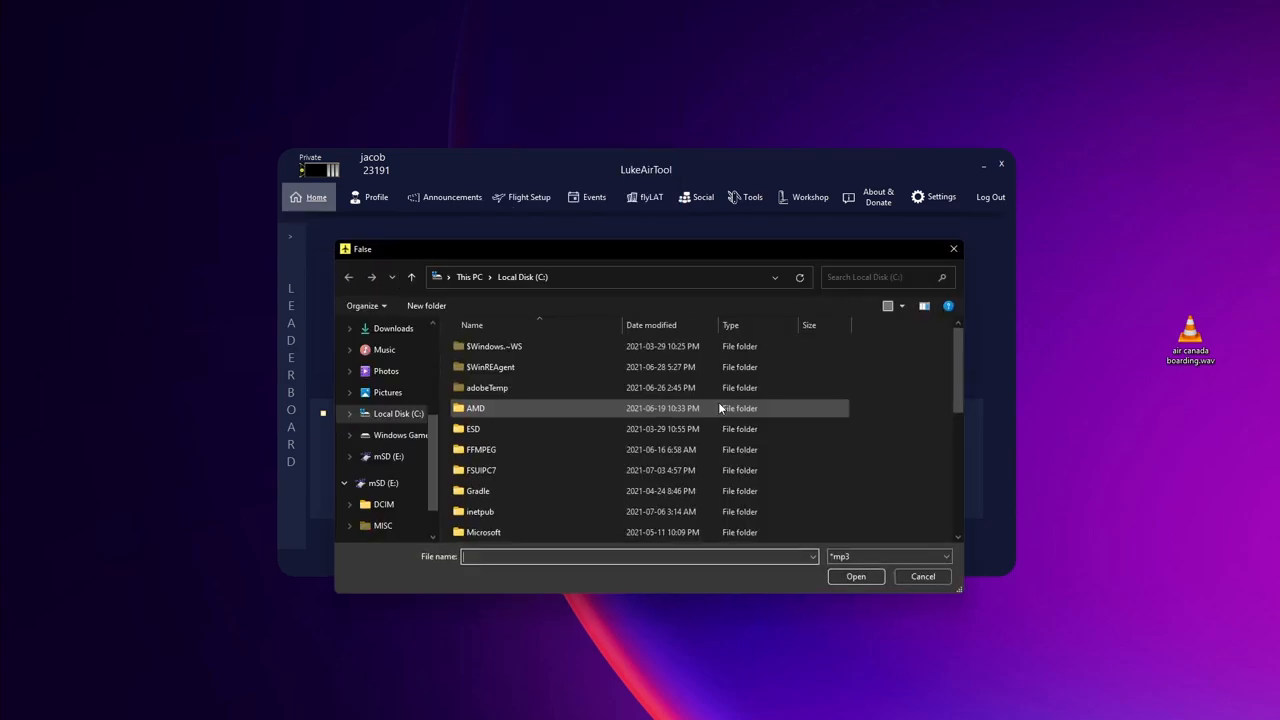
{"action": "left_click", "coordinate": [387, 381]}
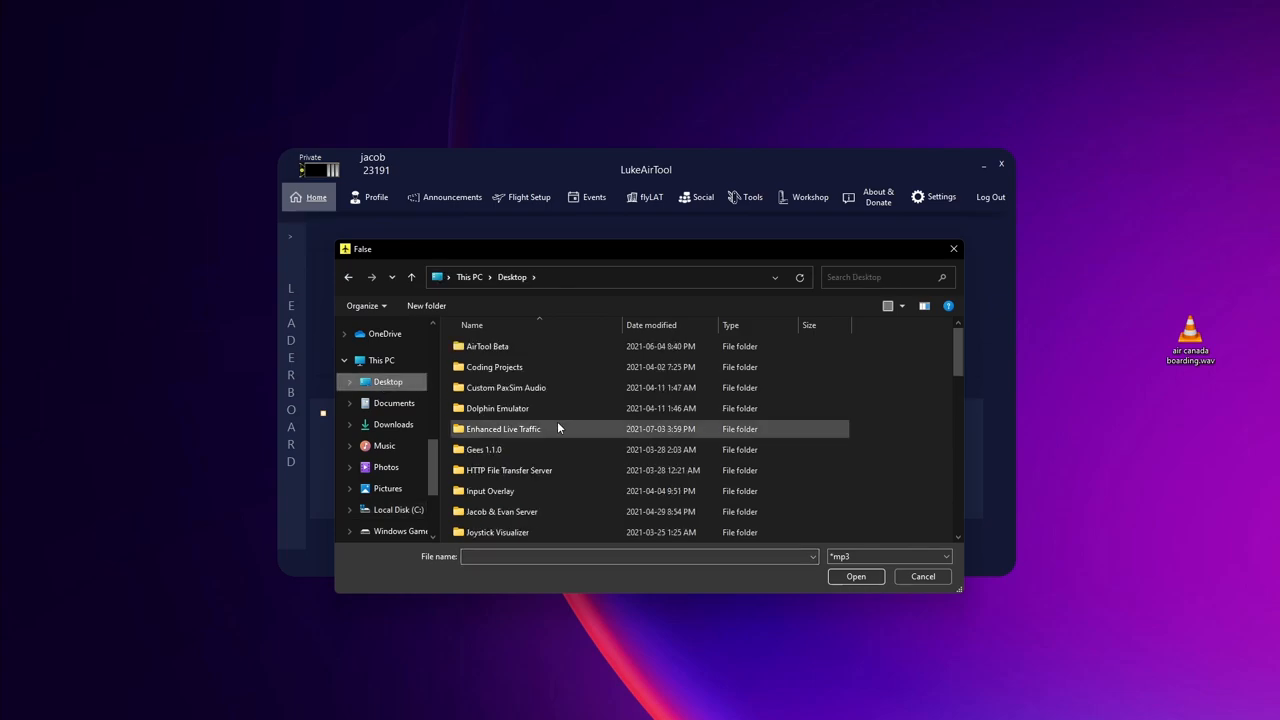
{"action": "scroll", "scroll_direction": "down", "scroll_amount": 3}
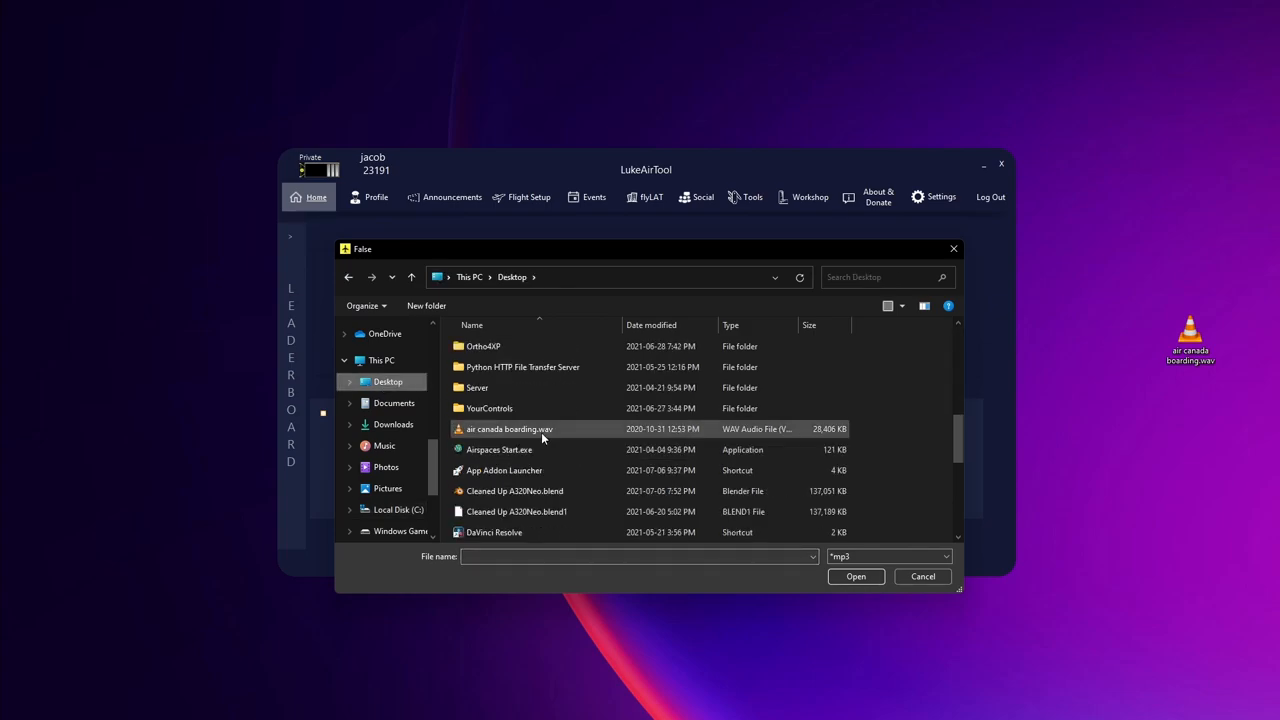
{"action": "left_click", "coordinate": [855, 576]}
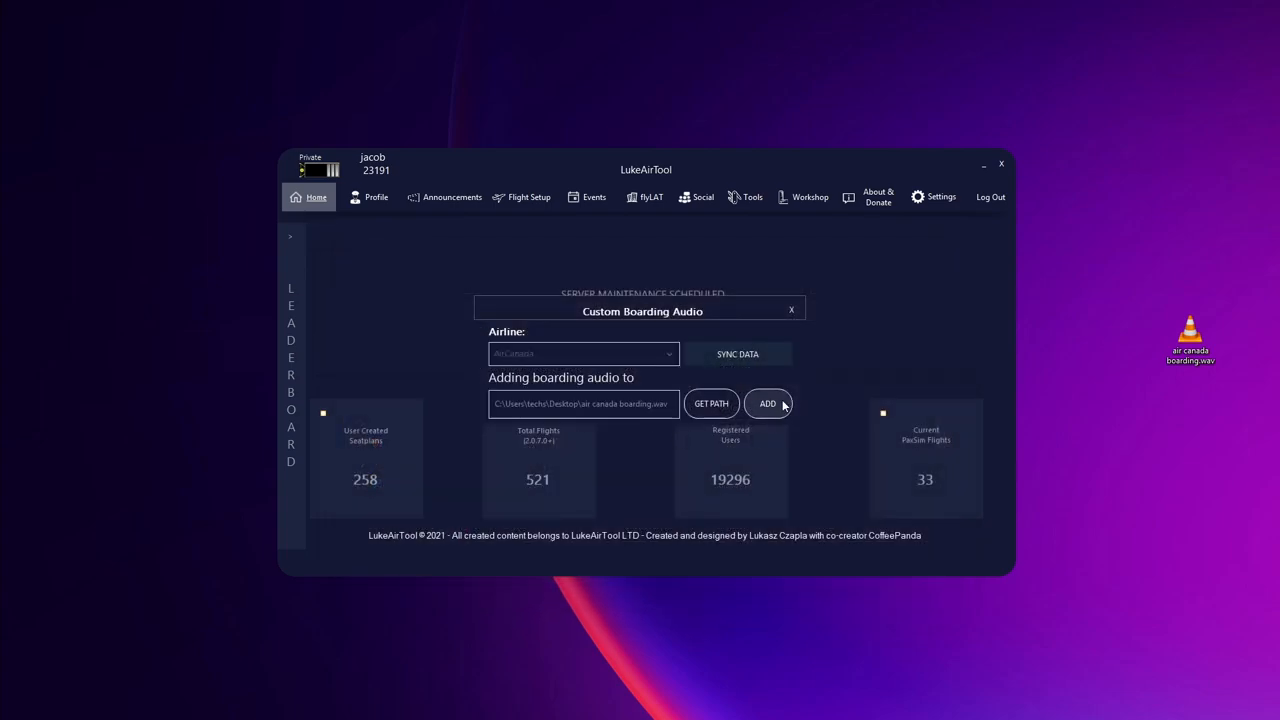
{"action": "left_click", "coordinate": [767, 403]}
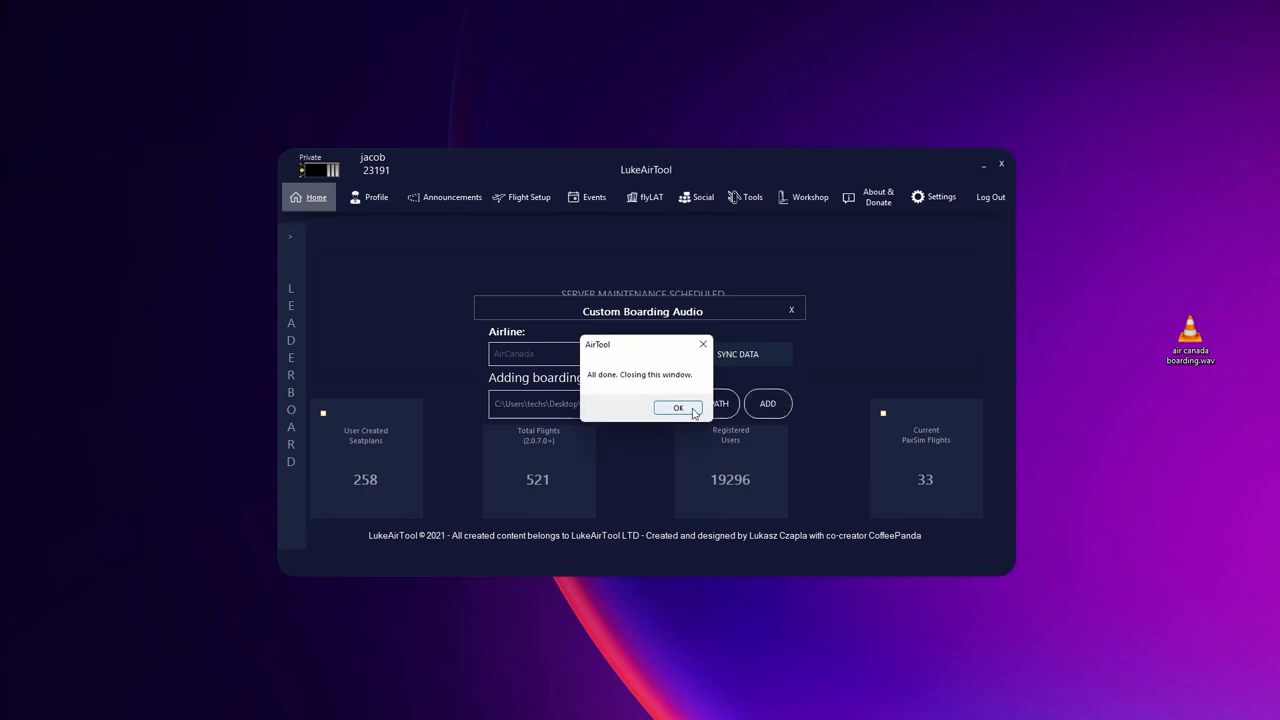
{"action": "left_click", "coordinate": [678, 408]}
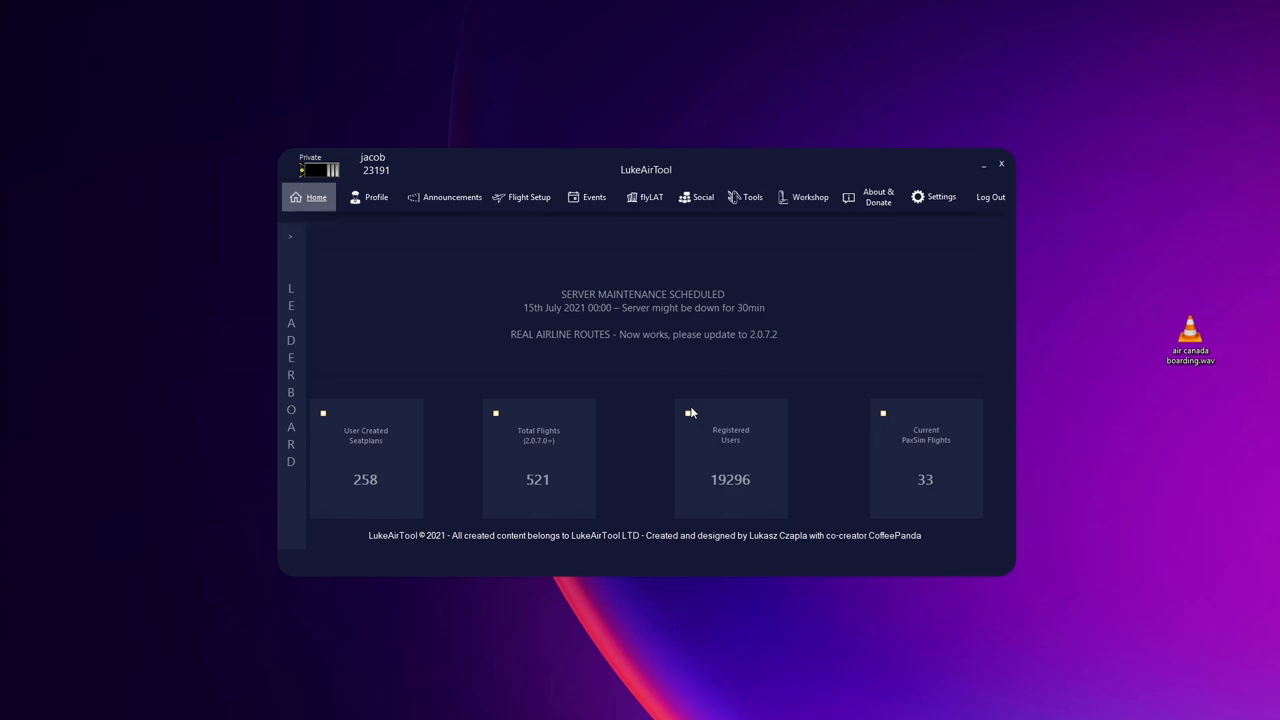
{"action": "mouse_move", "coordinate": [1076, 389]}
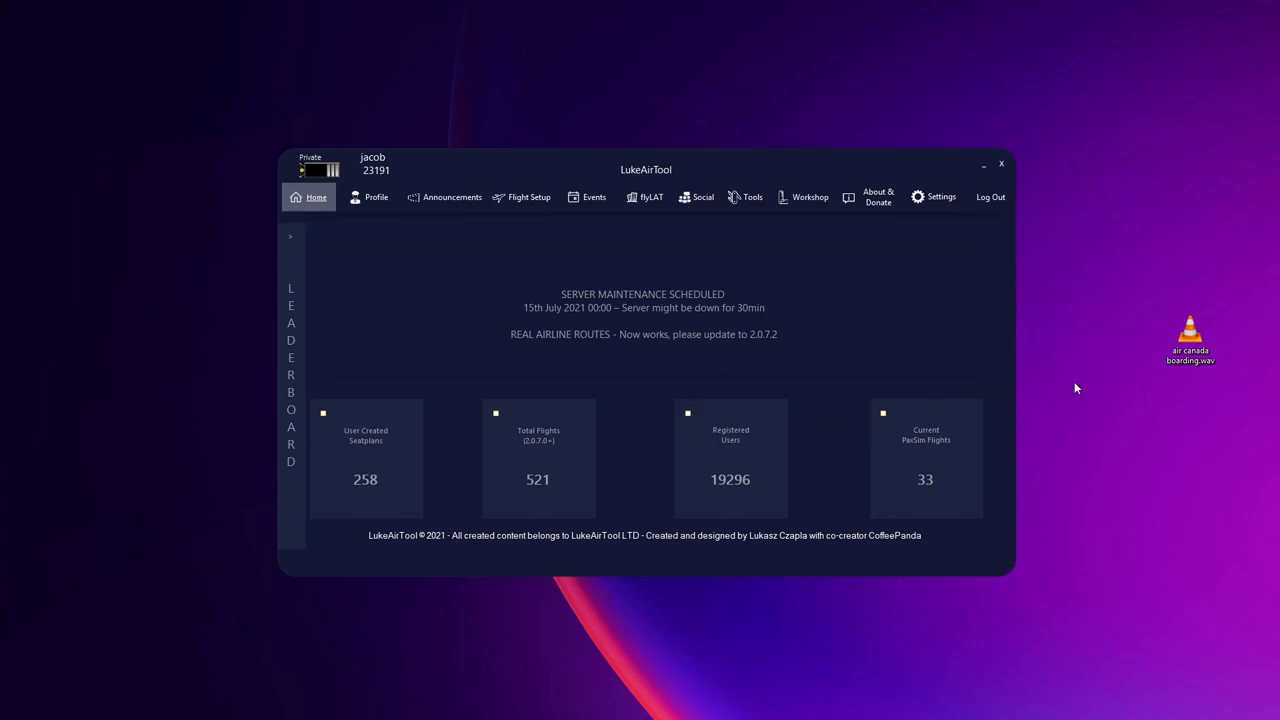
{"action": "mouse_move", "coordinate": [1166, 405]}
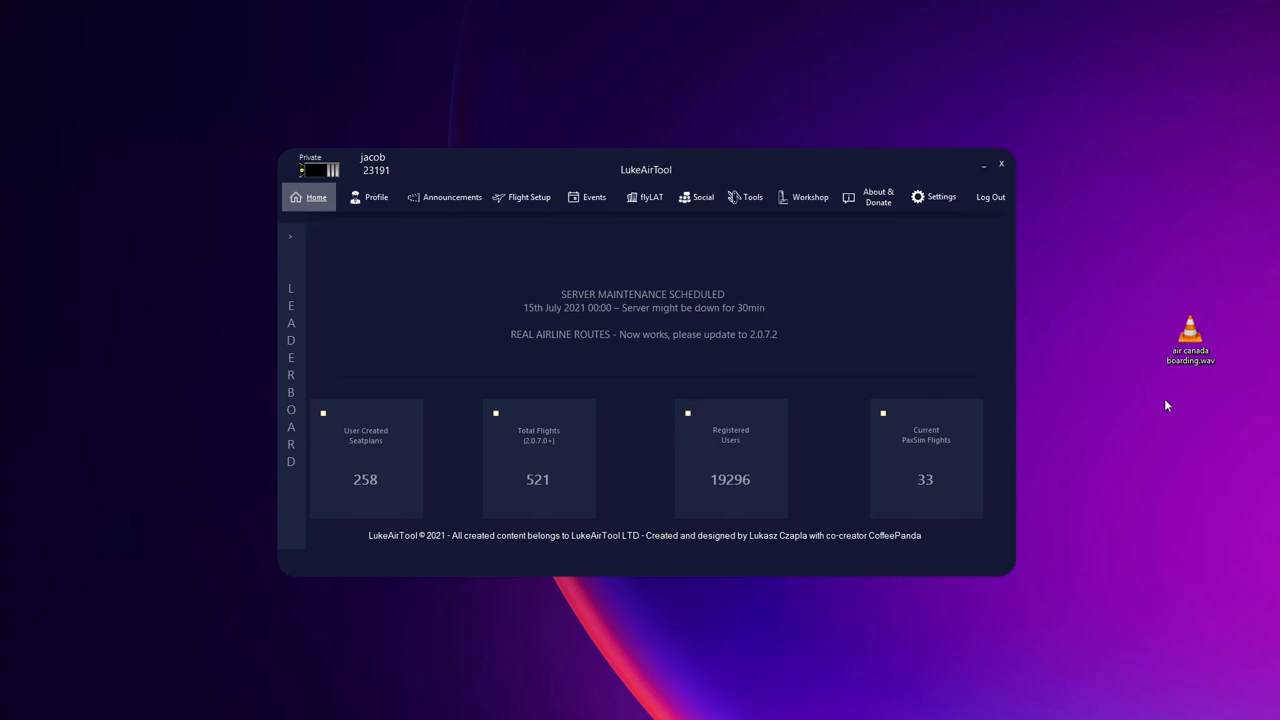